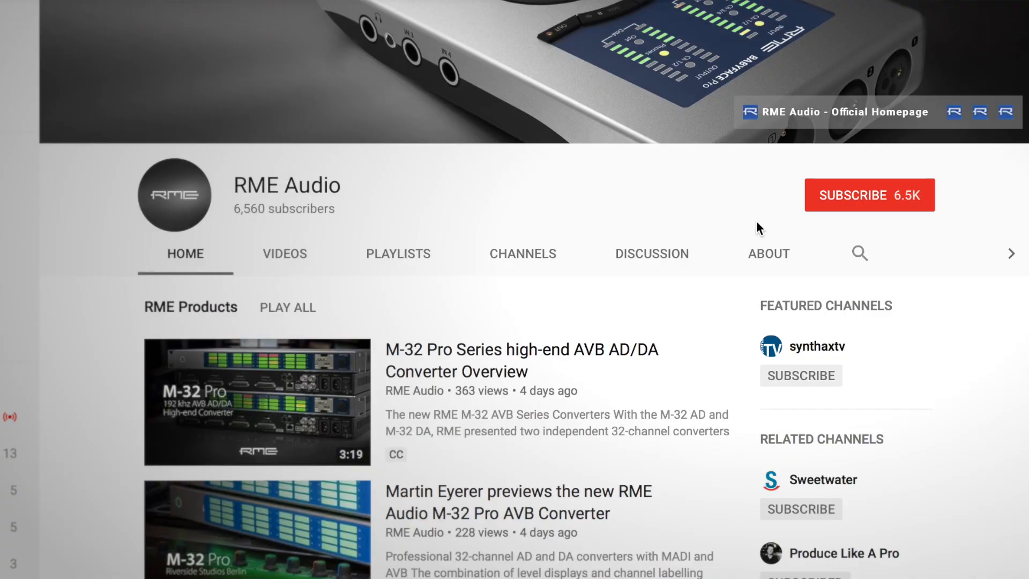
pyautogui.moveTo(872, 199)
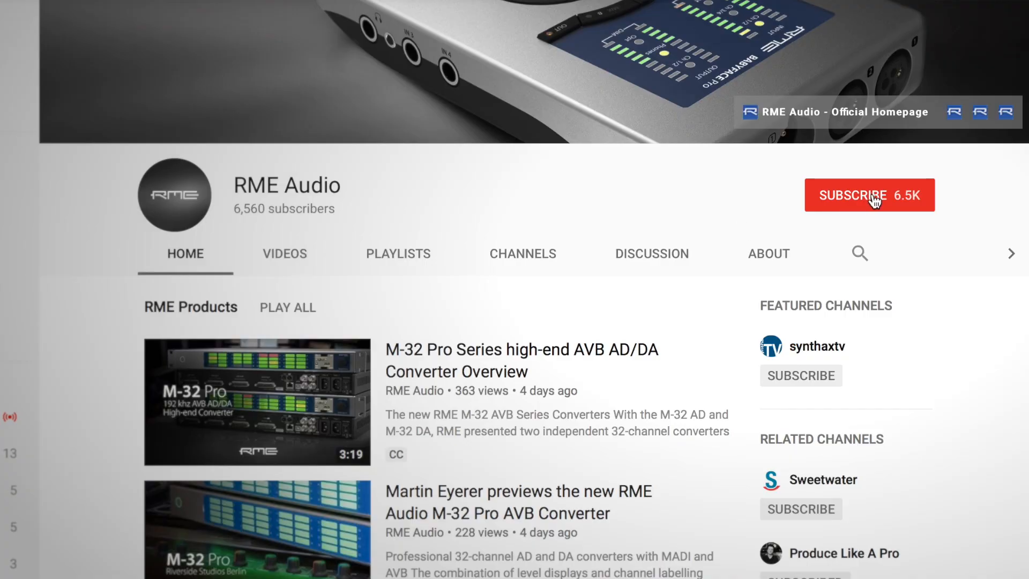
# - Show the FX panel with Reverb (Large Room) and Echo (Stereo Echo) settings beside the mixer
pyautogui.click(870, 195)
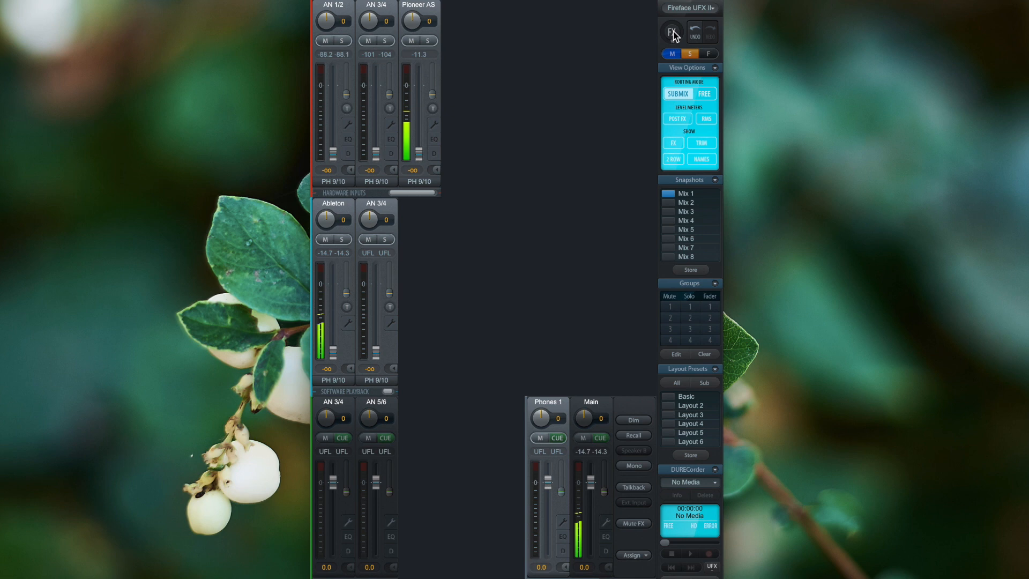
pyautogui.click(671, 32)
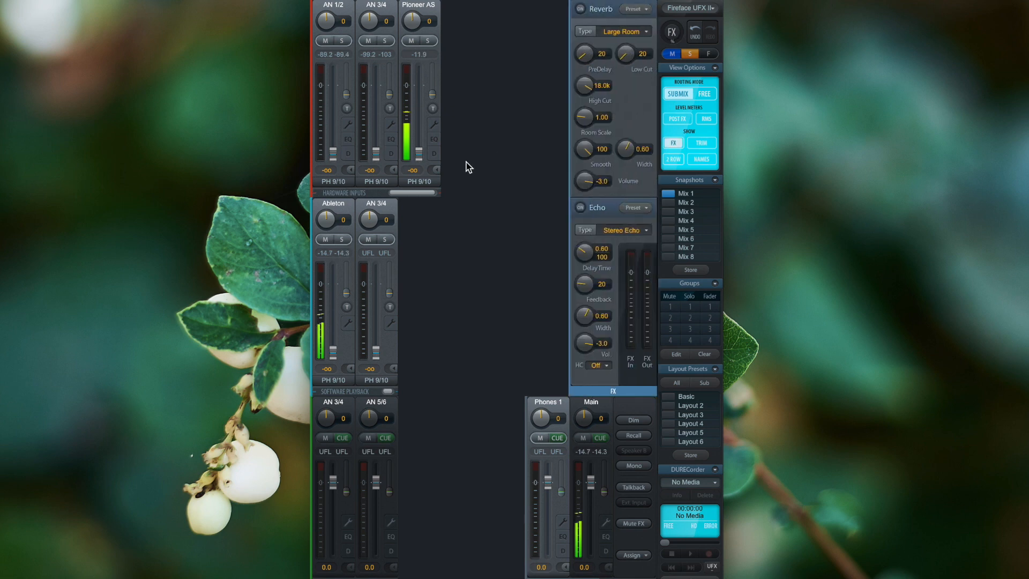
pyautogui.moveTo(530, 221)
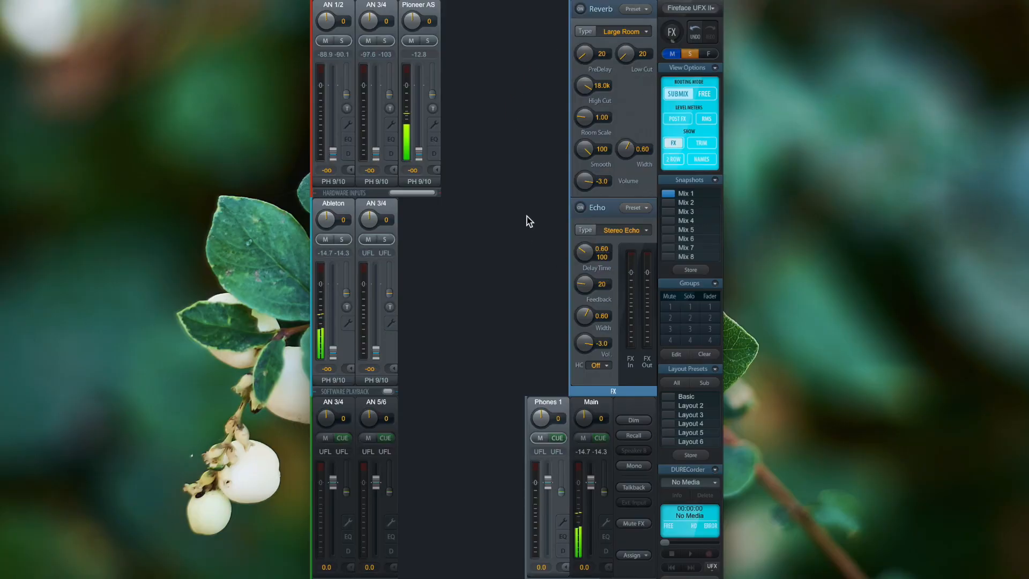
pyautogui.moveTo(515, 144)
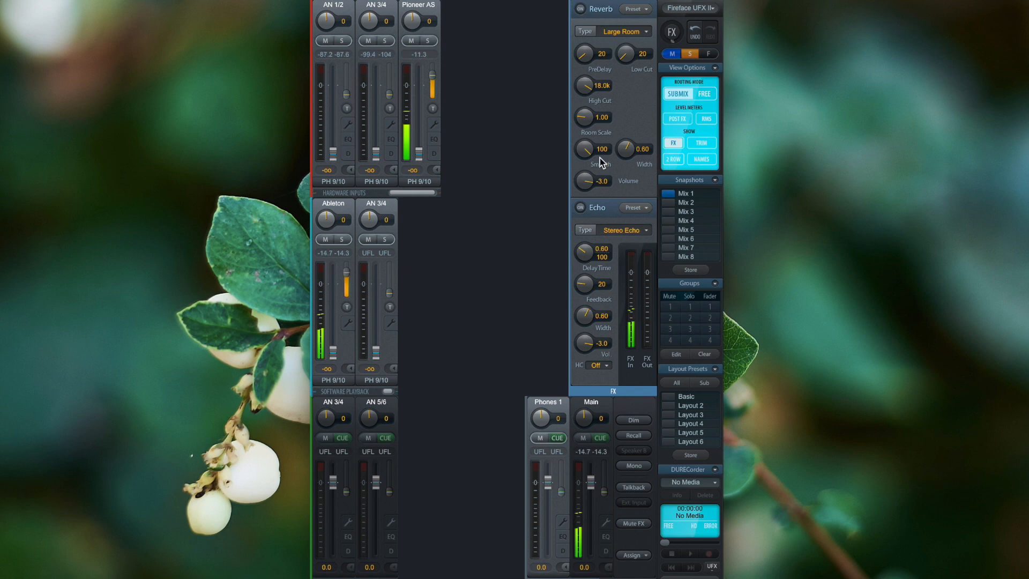
pyautogui.moveTo(628, 375)
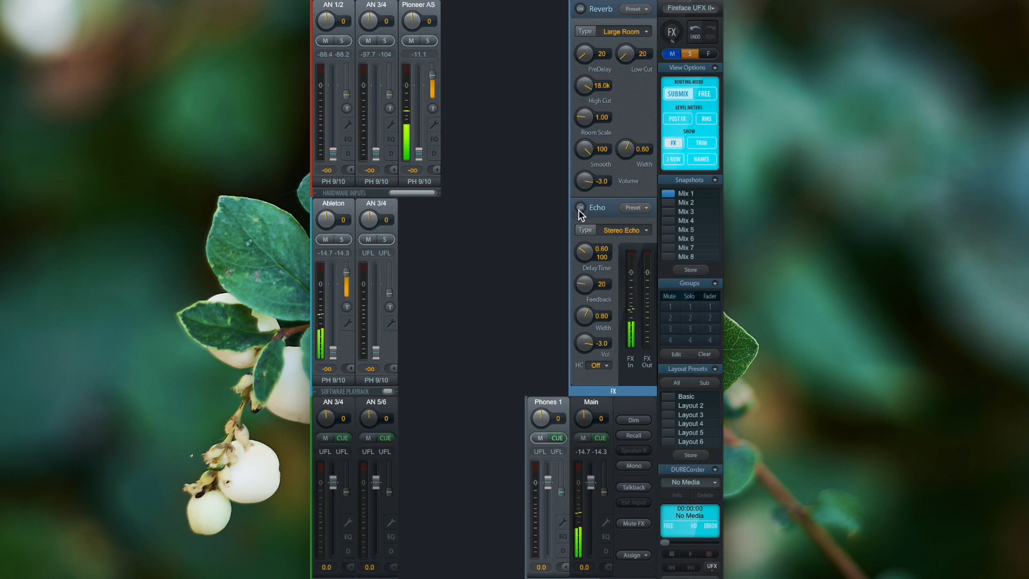
# - Switch on both the Echo and Reverb effects via their power buttons
pyautogui.click(580, 208)
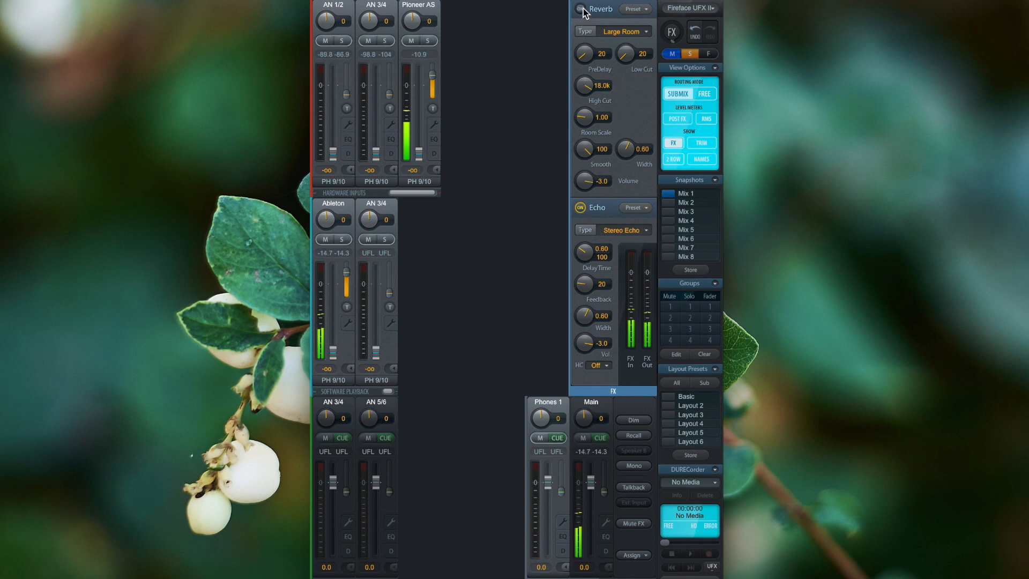
pyautogui.click(577, 9)
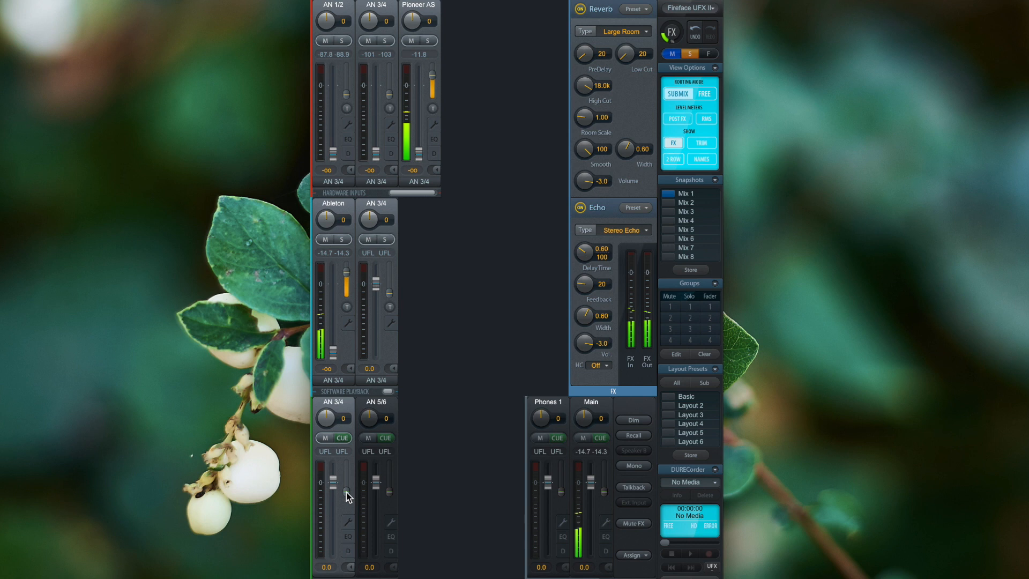
# - Raise the FX return fader on output AN 3/4 so the wet signal reaches it
pyautogui.moveTo(346, 495); pyautogui.dragTo(346, 474)
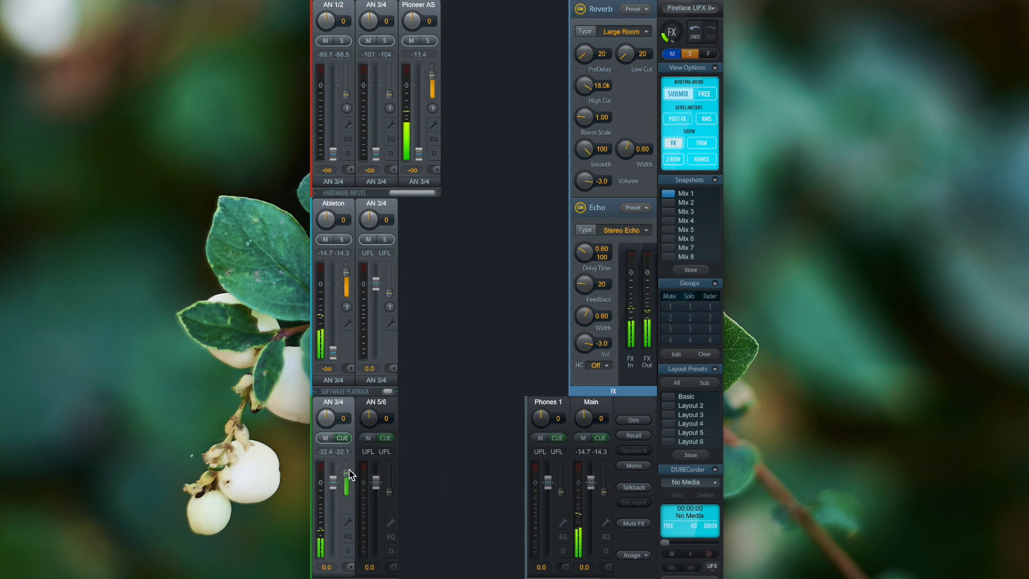